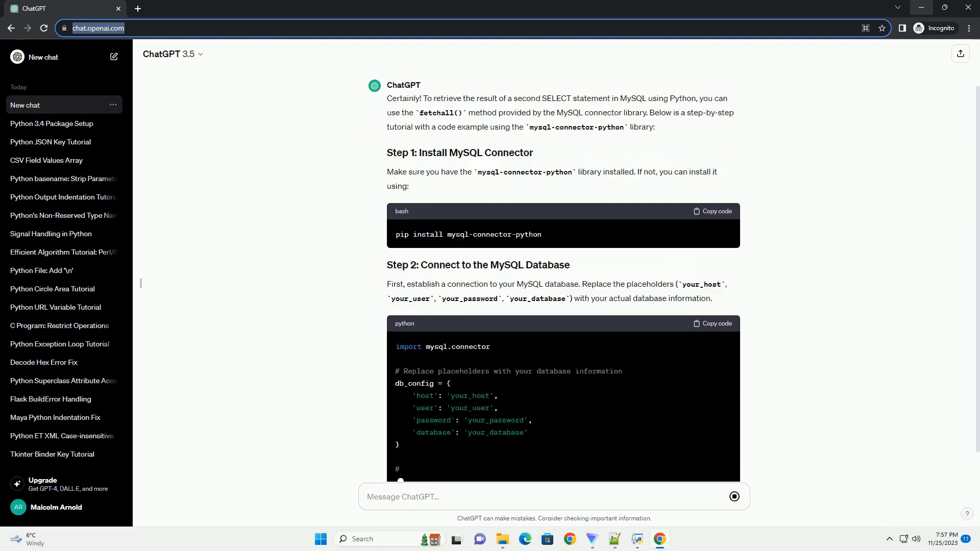
scroll("down", 3)
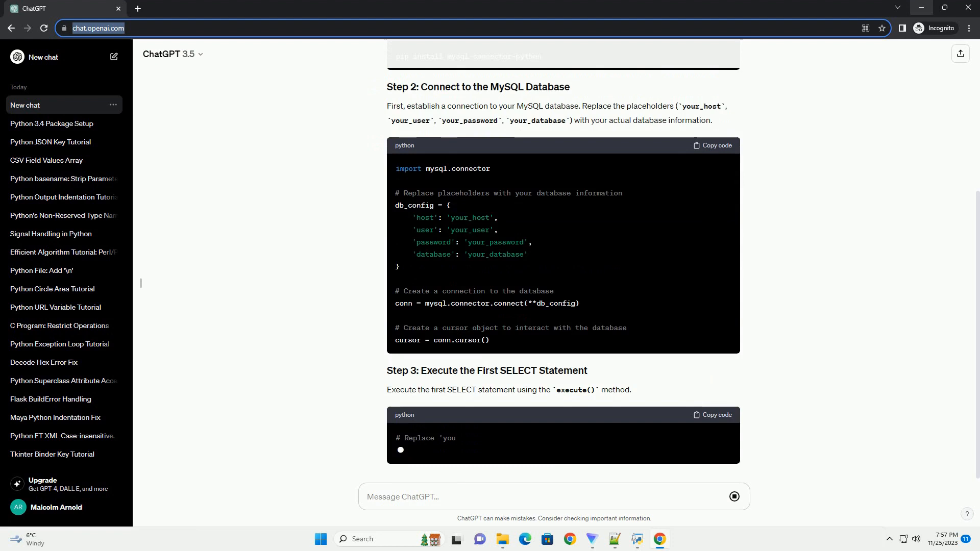
scroll("down", 3)
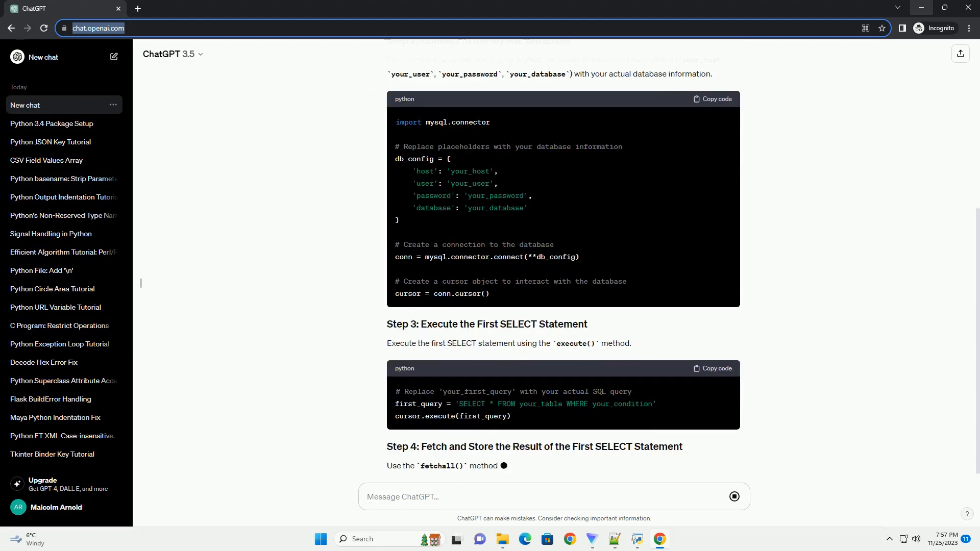
scroll("down", 3)
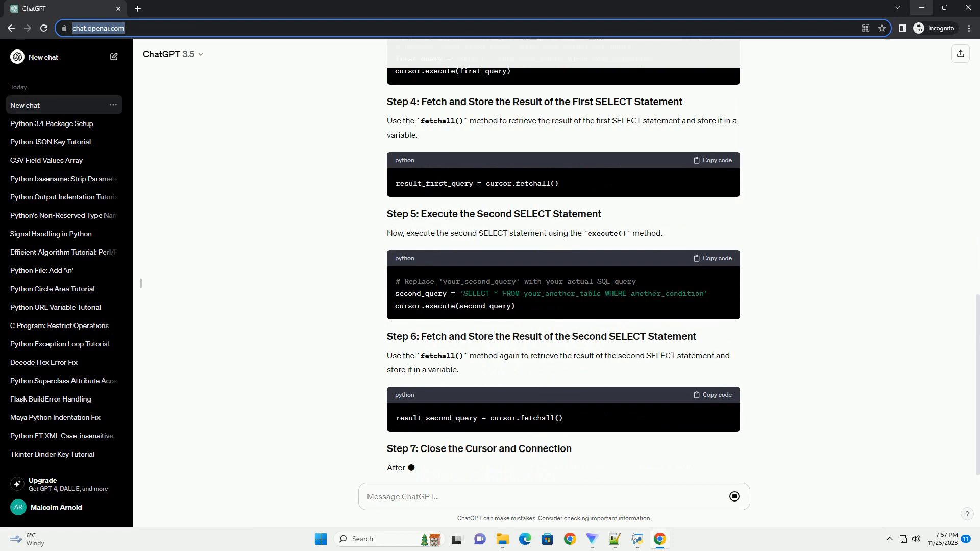
scroll("down", 3)
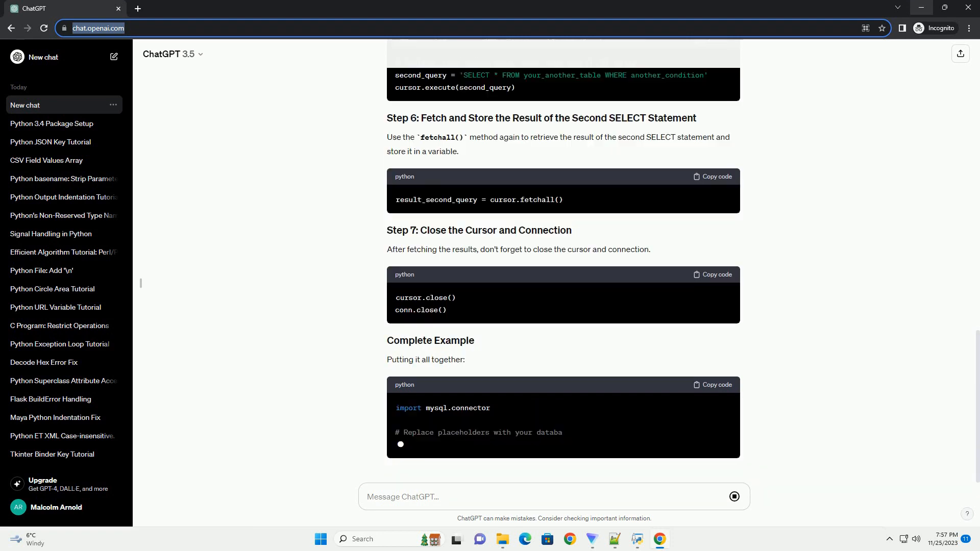
scroll("down", 3)
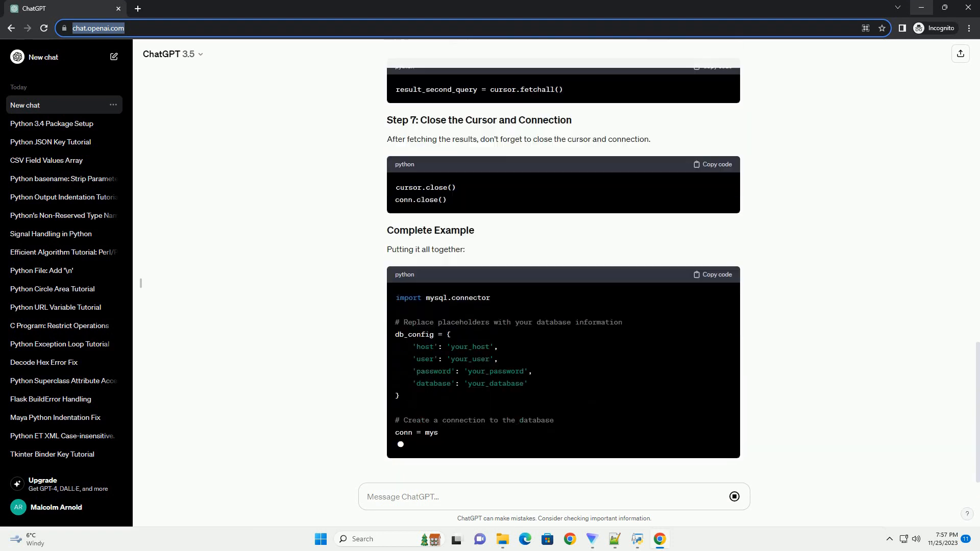
scroll("down", 3)
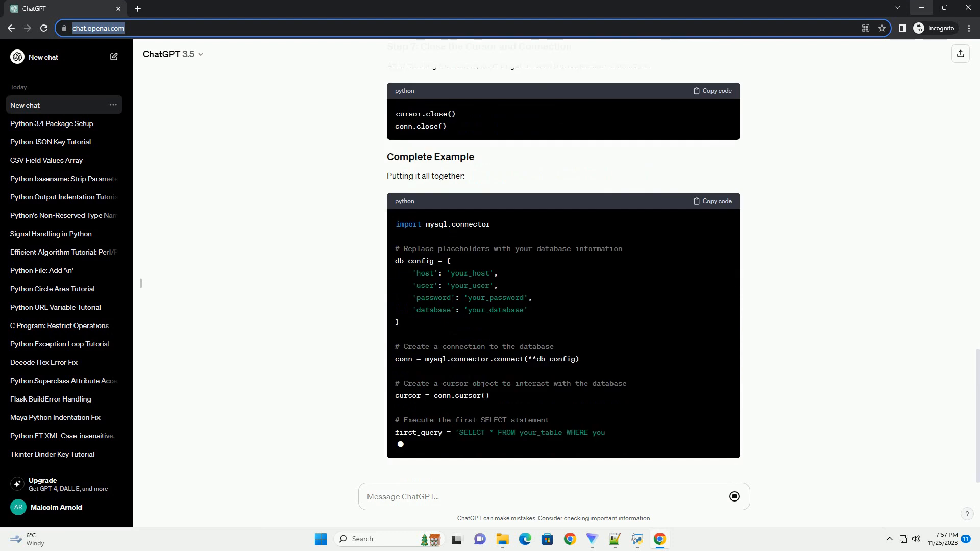